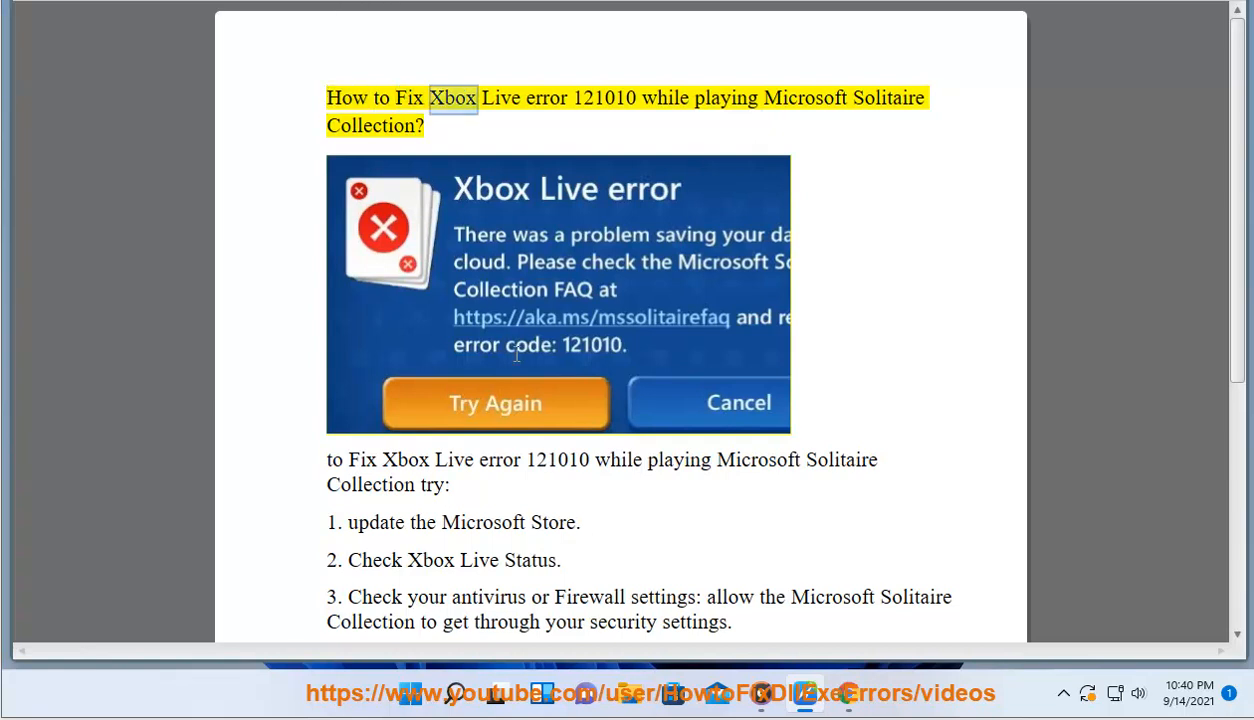
Launch Microsoft Store from the taskbar and let its splash screen load
double_click(604, 98)
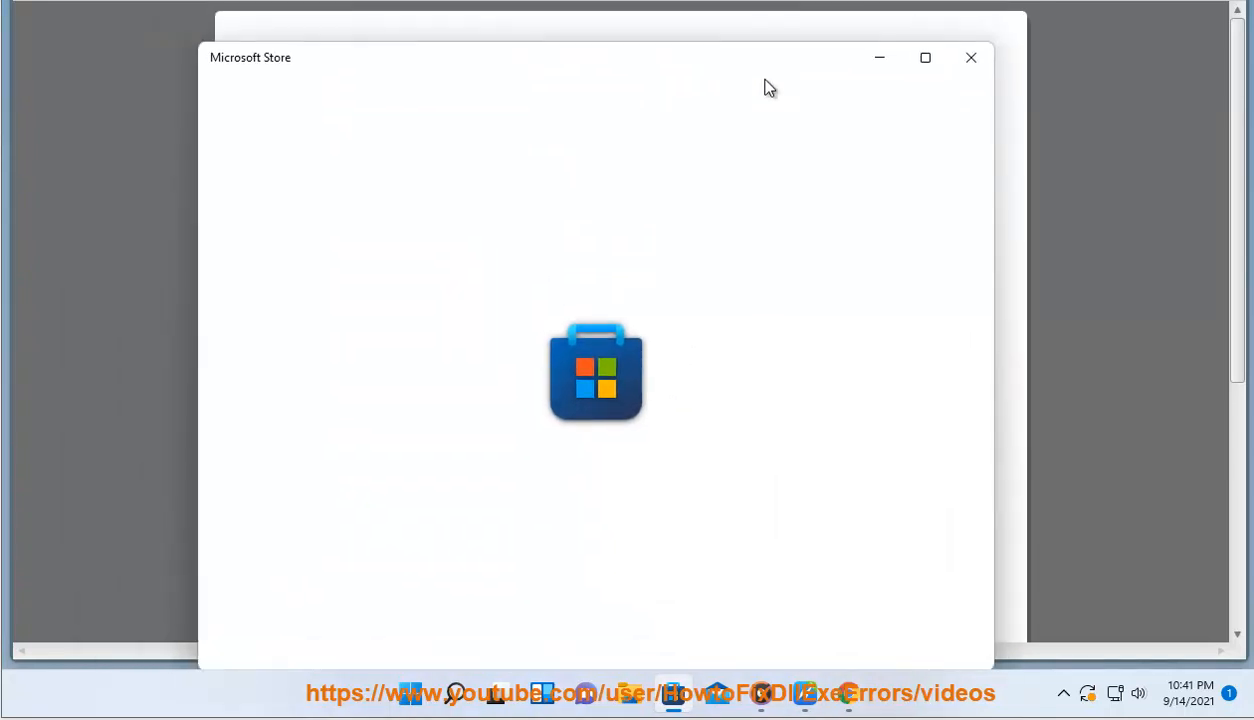
mouse_move(789, 271)
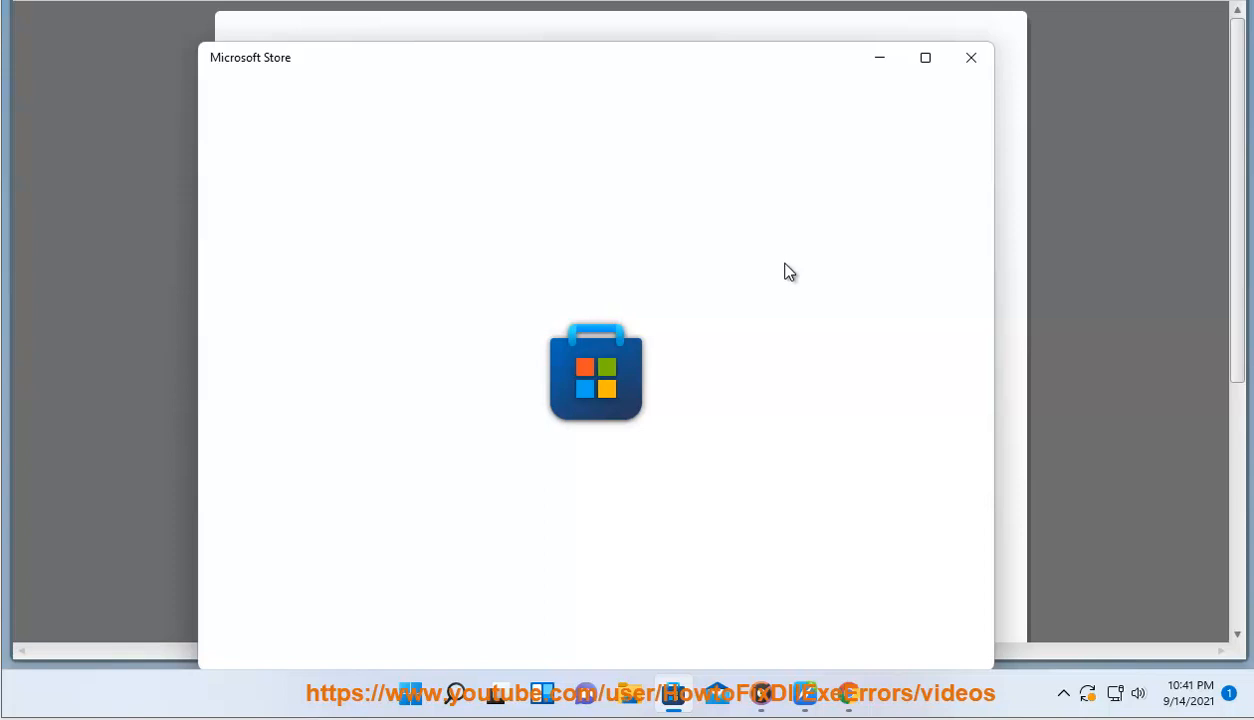
mouse_move(836, 72)
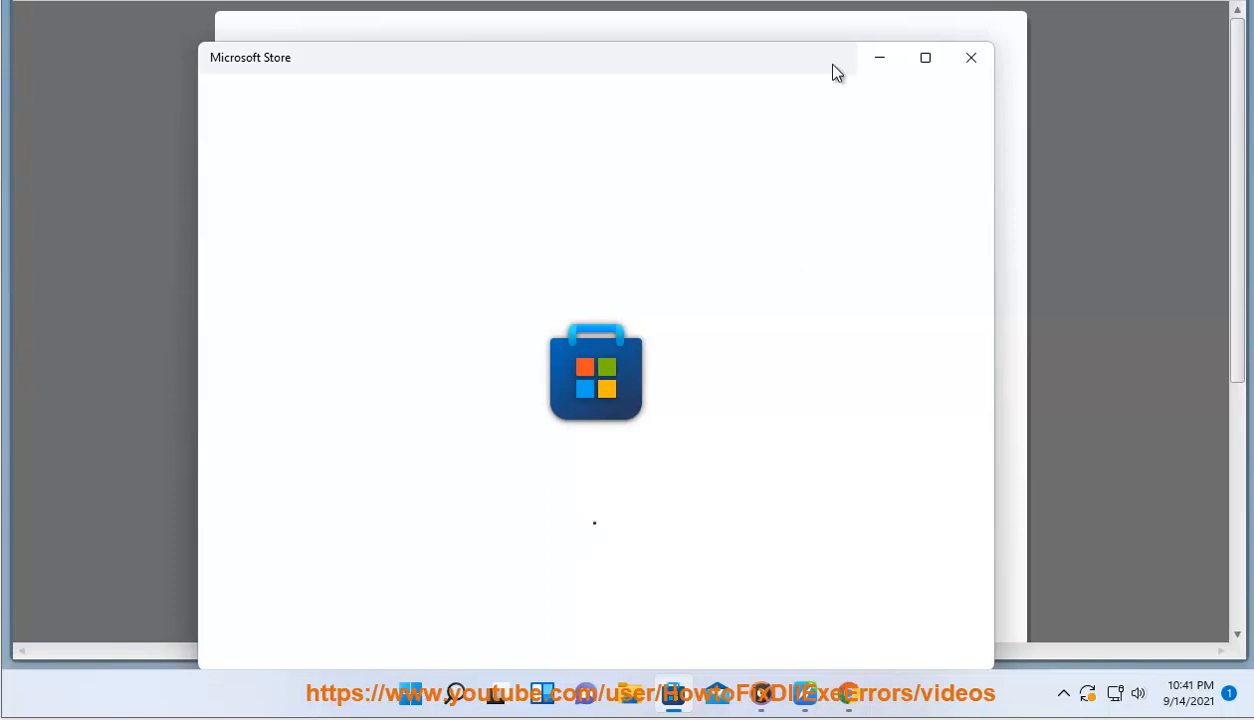
mouse_move(878, 57)
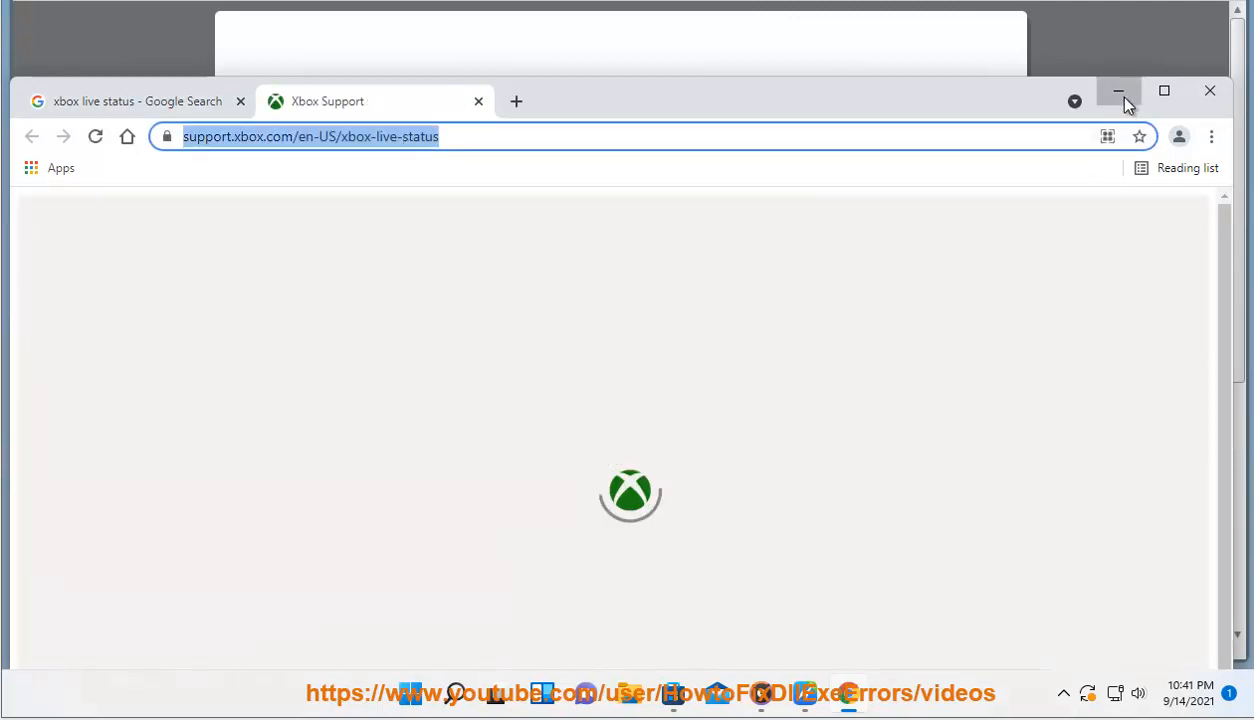
Minimize the Xbox Live status page and scroll the fix guide down to step 4
click(1119, 91)
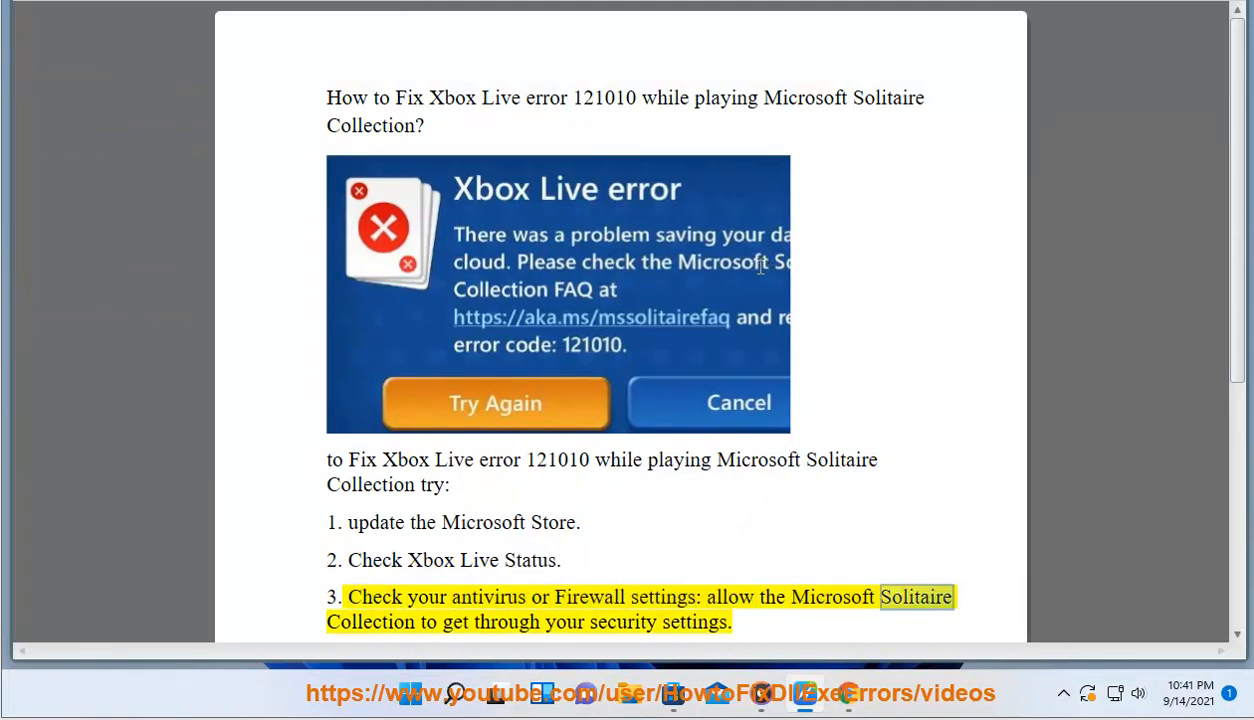
scroll(down, 3)
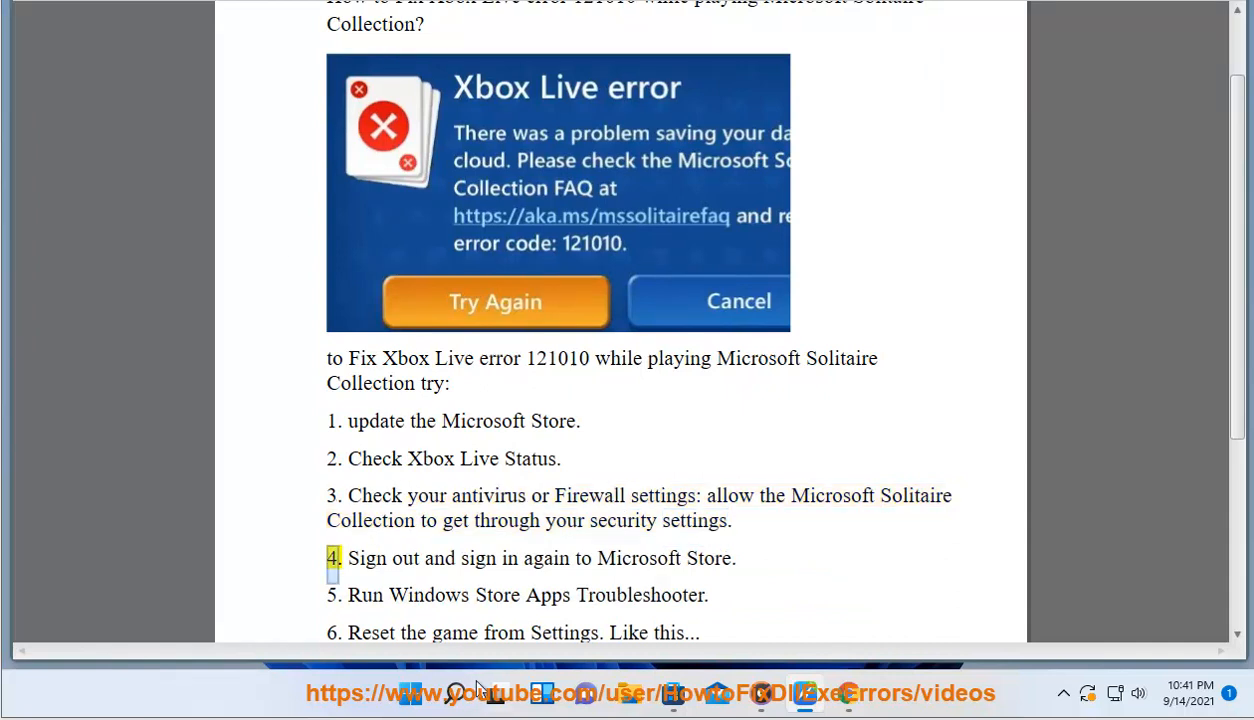
Open Control Panel's Windows Defender Firewall 'Allow an app through the firewall' list
click(455, 693)
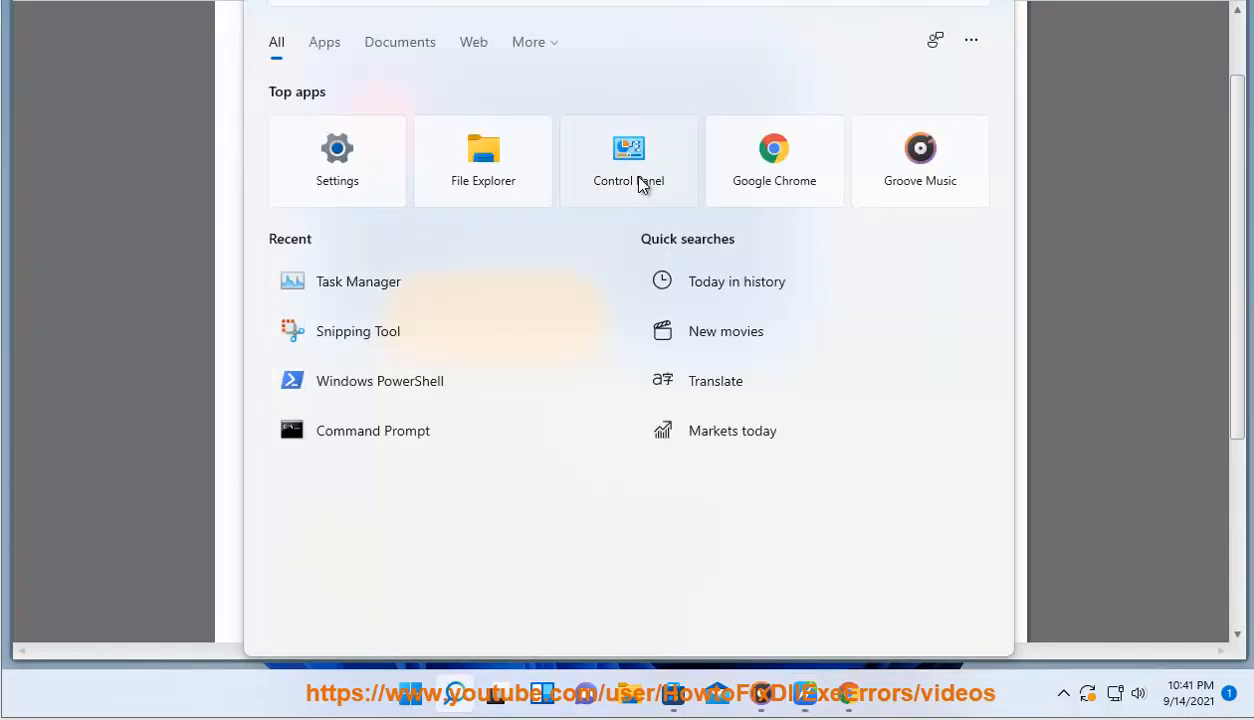
click(628, 160)
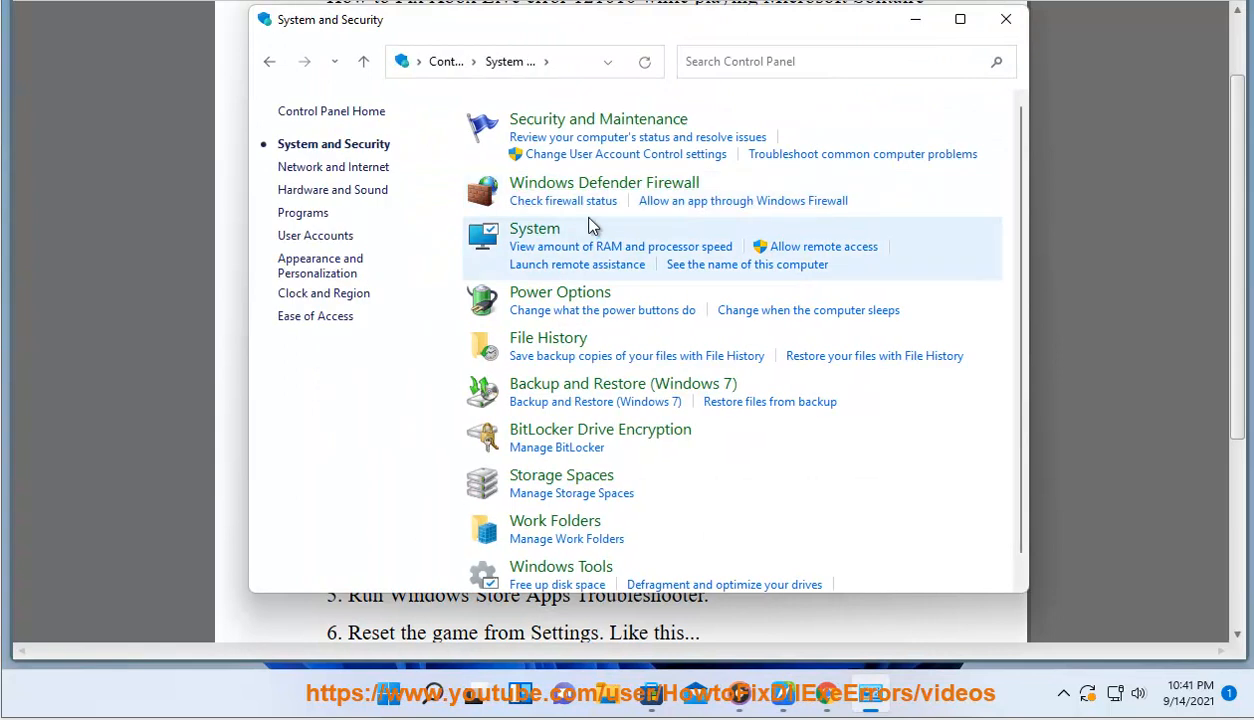
click(604, 182)
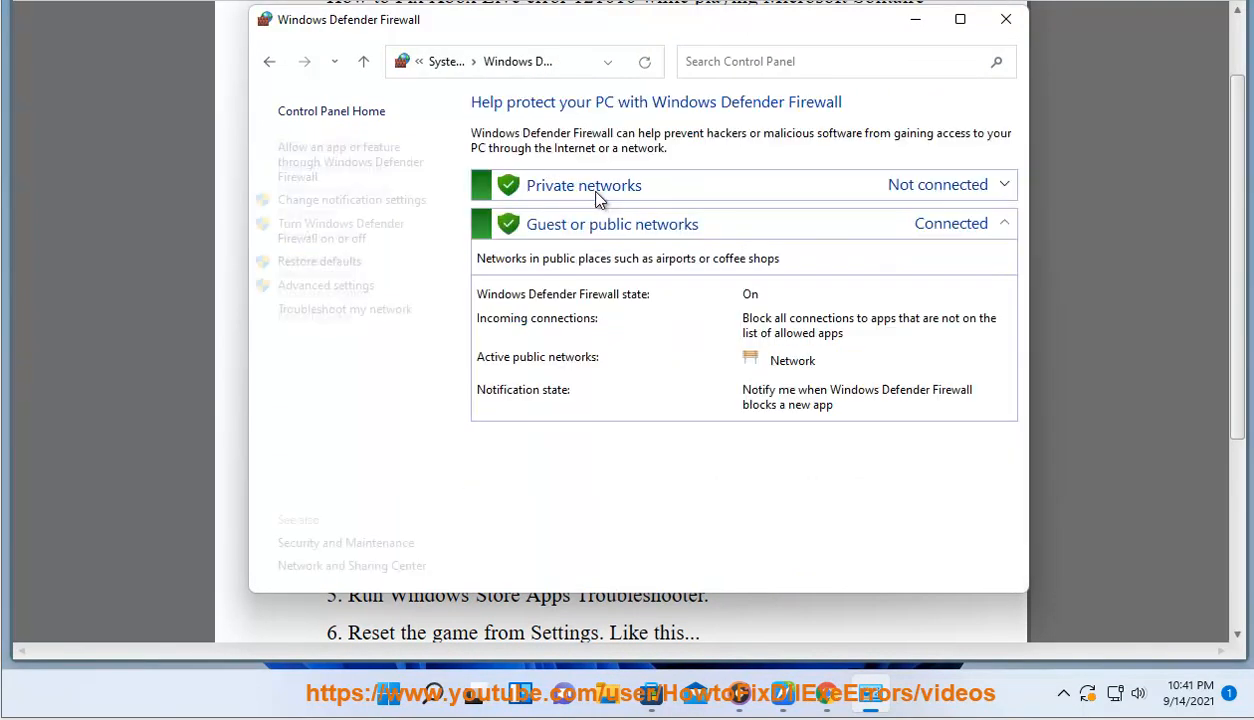
click(339, 161)
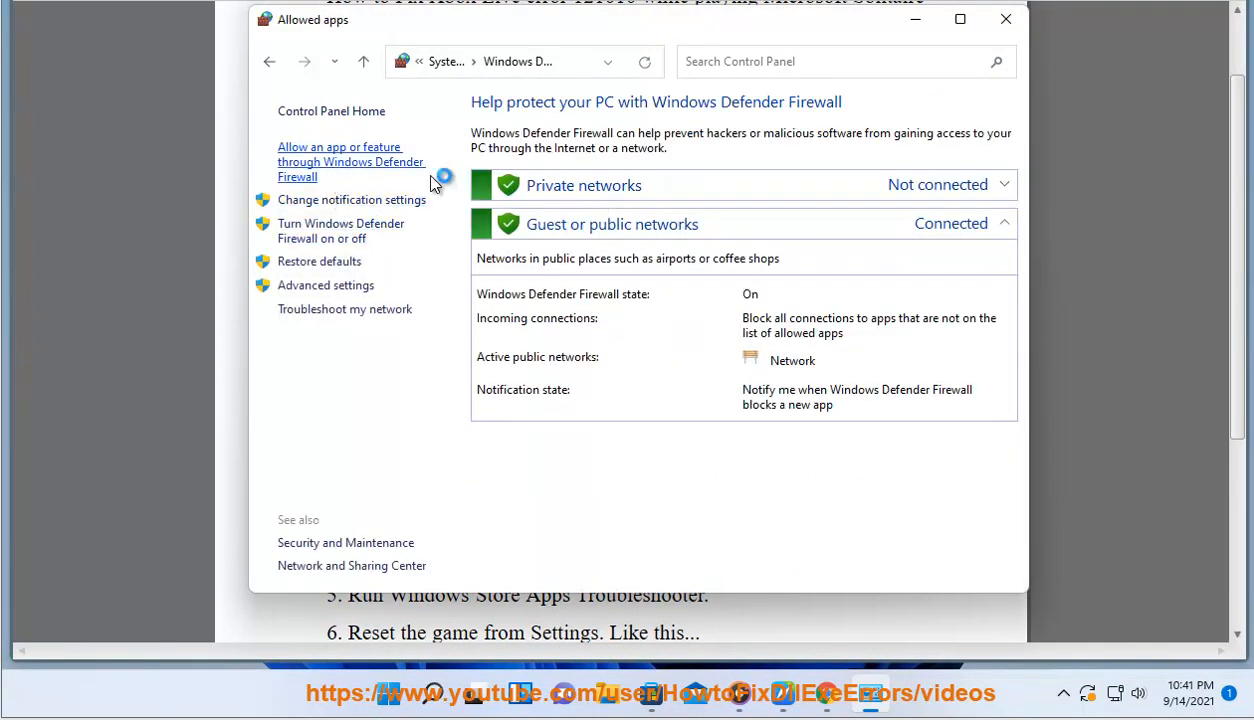
click(351, 161)
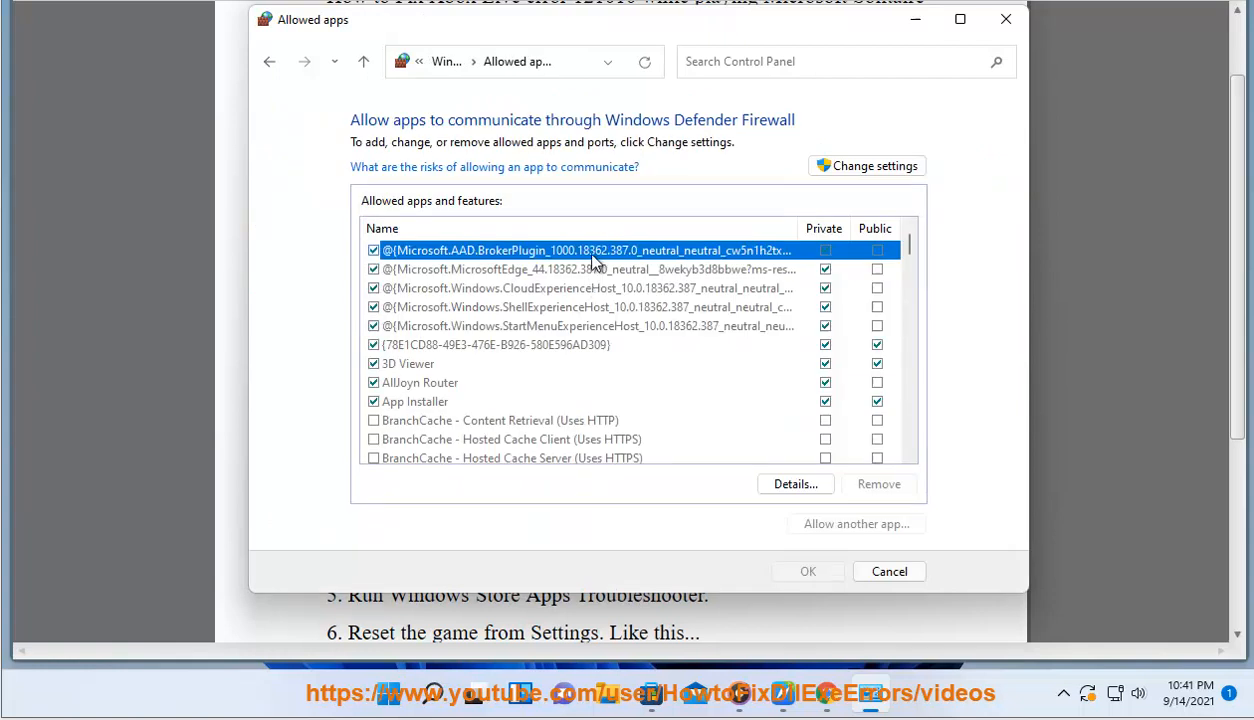
mouse_move(528, 280)
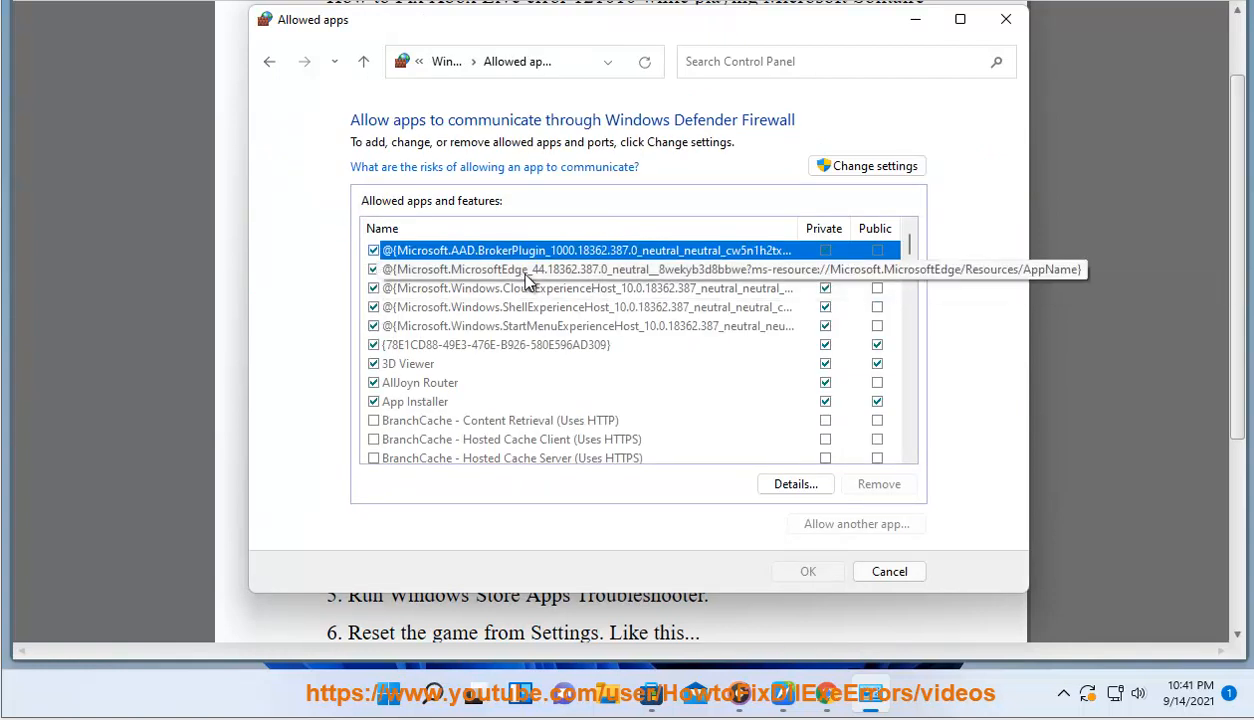
Scroll the allowed apps list down to Microsoft Solitaire Collection
scroll(down, 3)
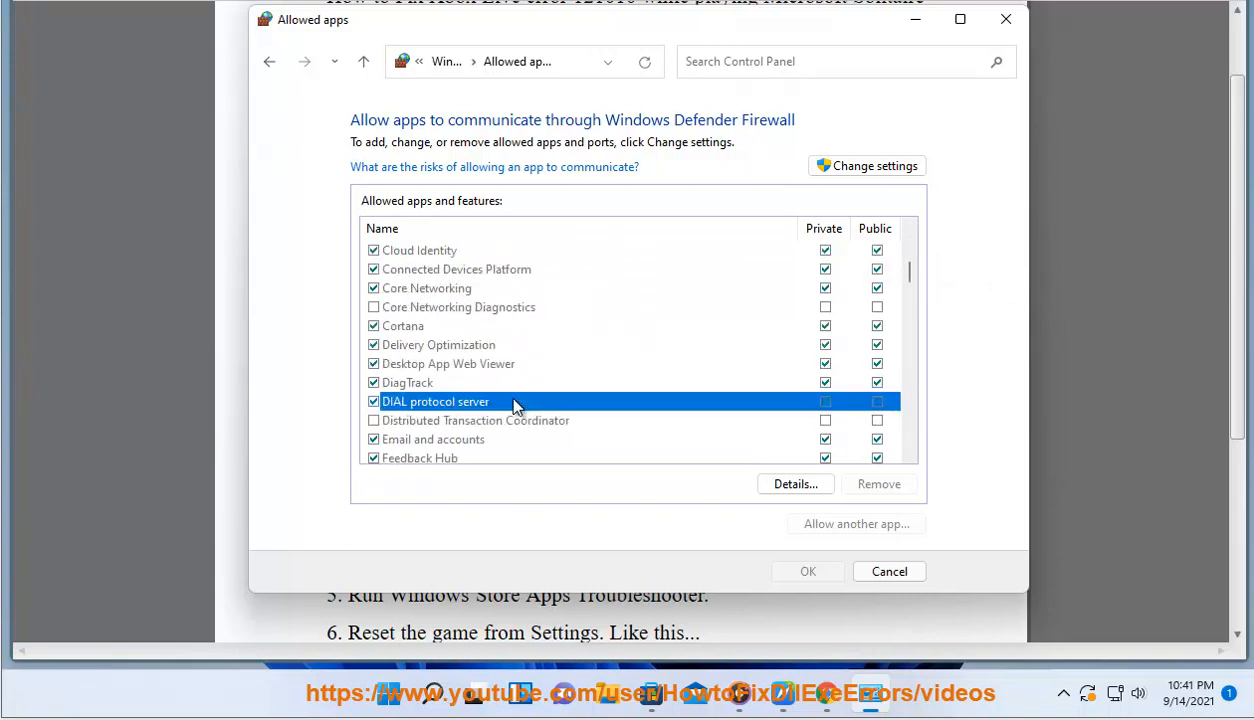
scroll(down, 3)
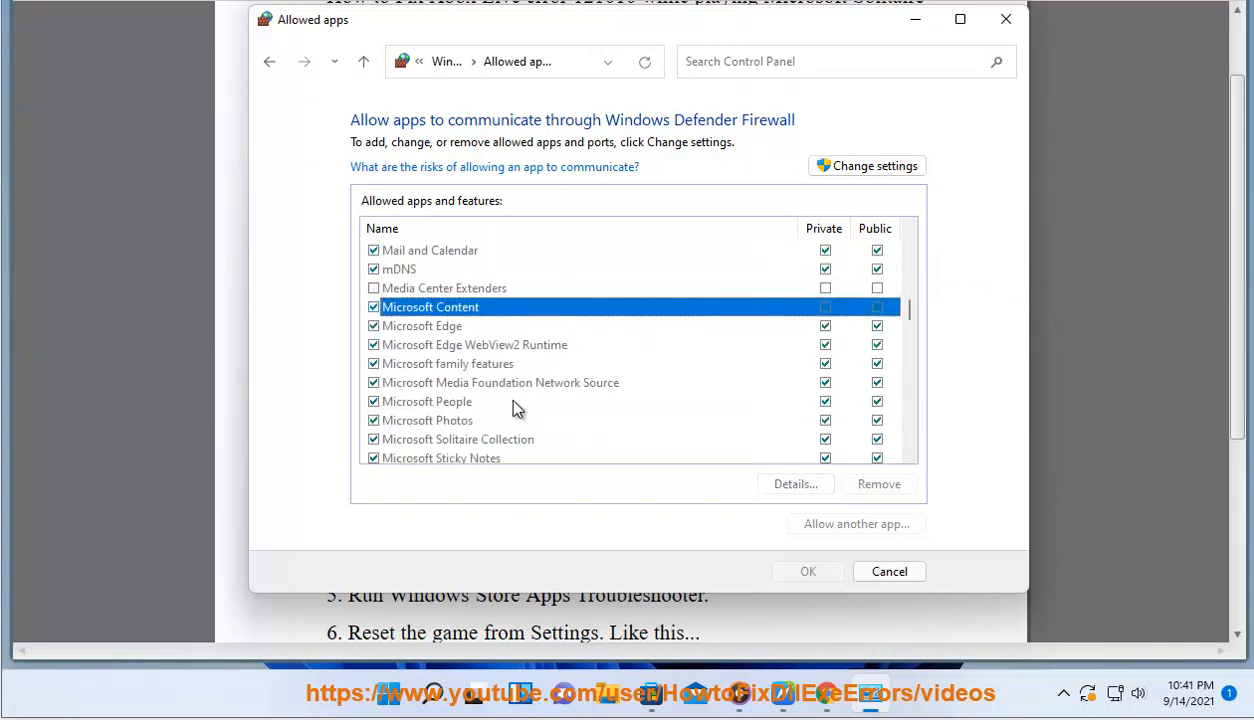
click(427, 401)
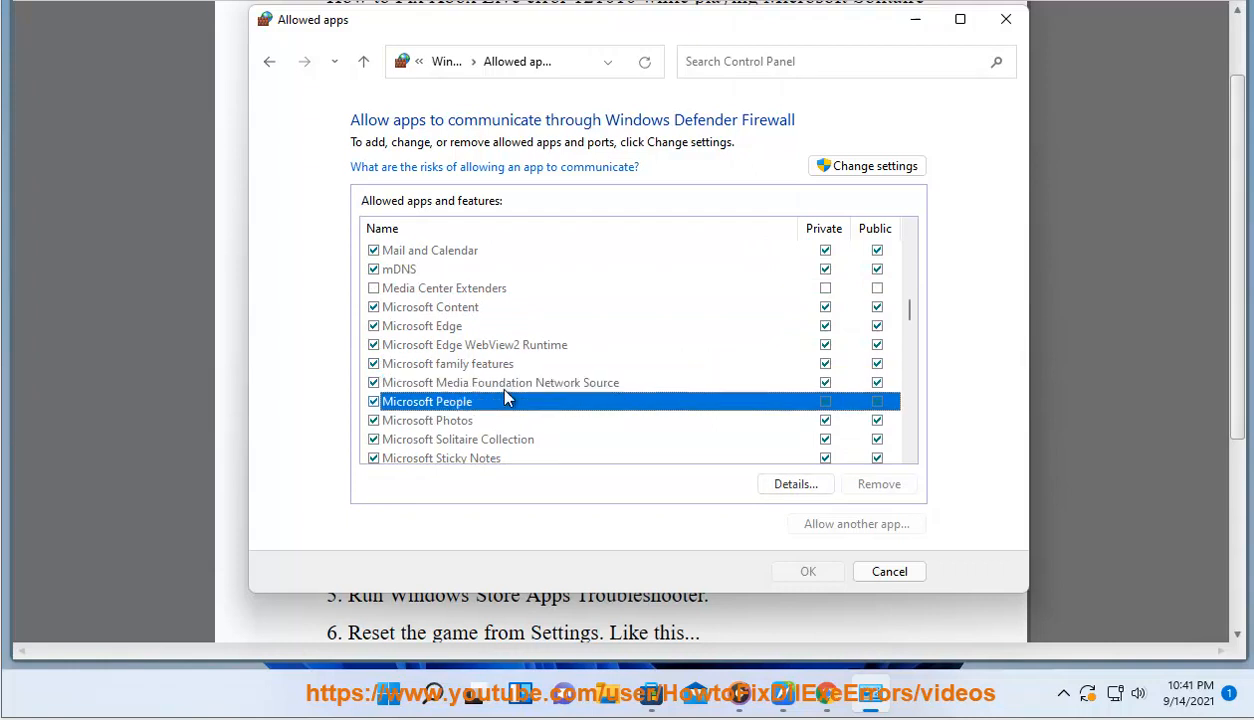
scroll(down, 3)
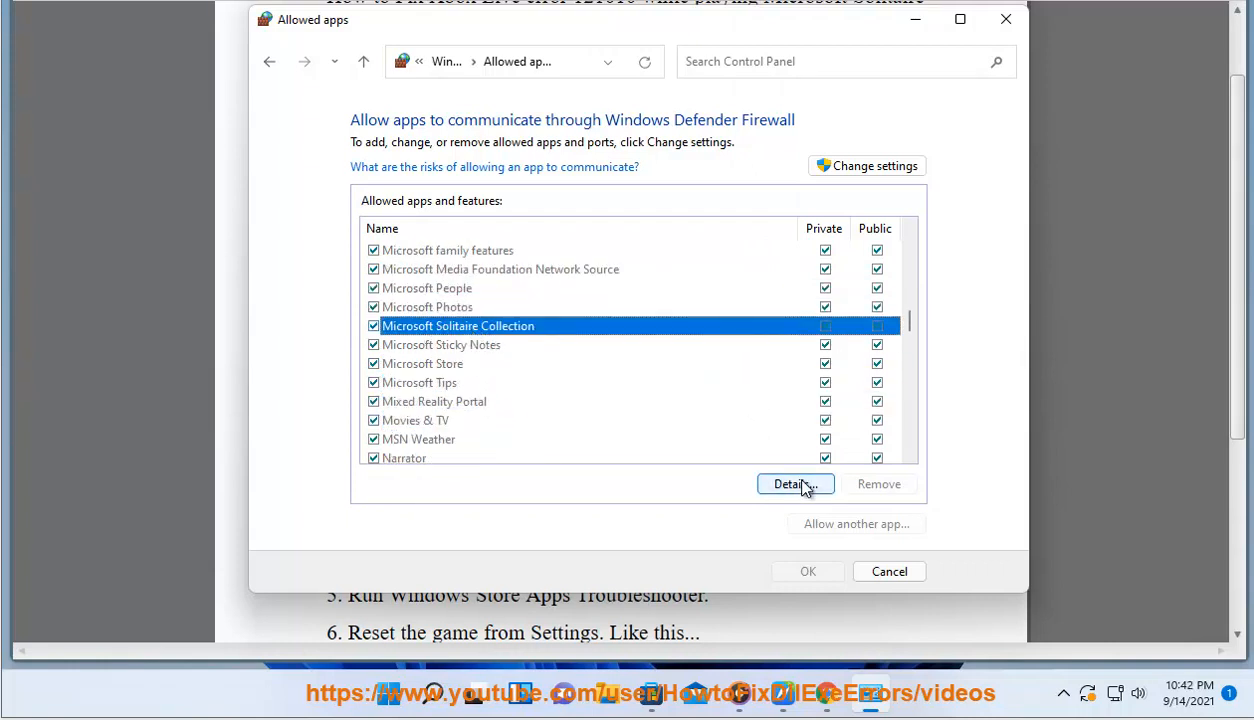
Check Microsoft Solitaire Collection's firewall details and Private/Public access, then cancel without saving
click(794, 483)
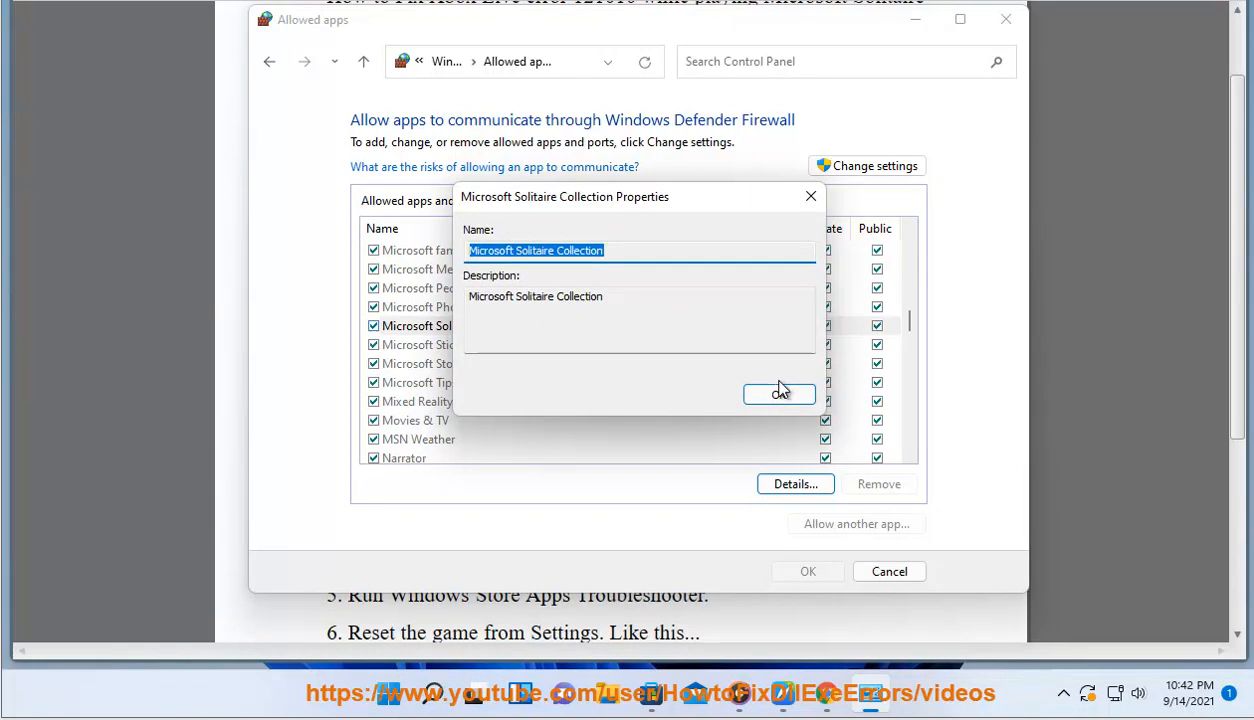
click(779, 393)
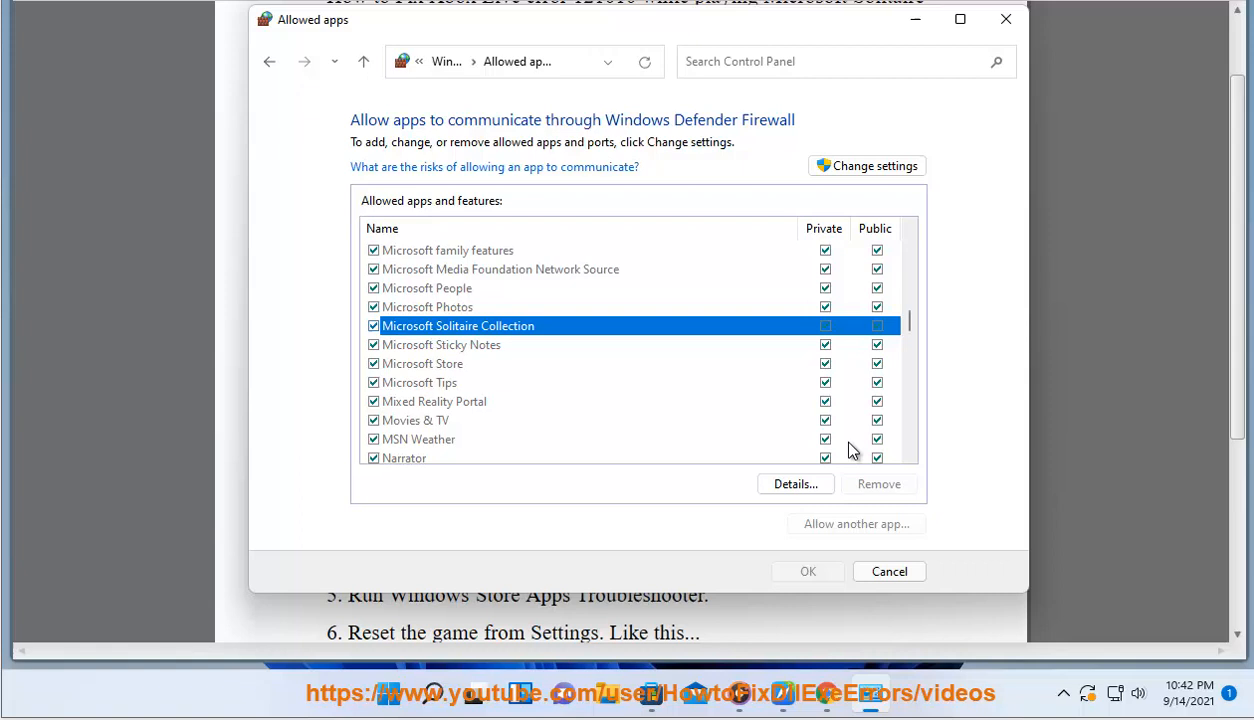
click(795, 483)
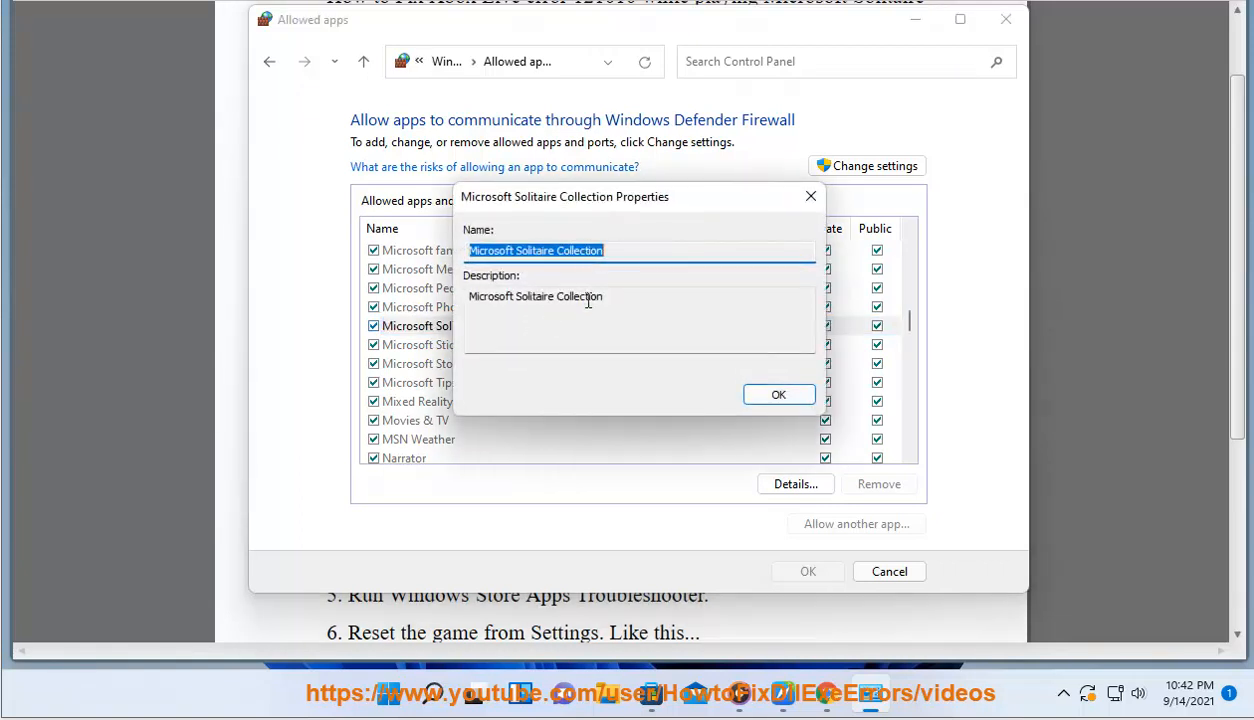
click(779, 393)
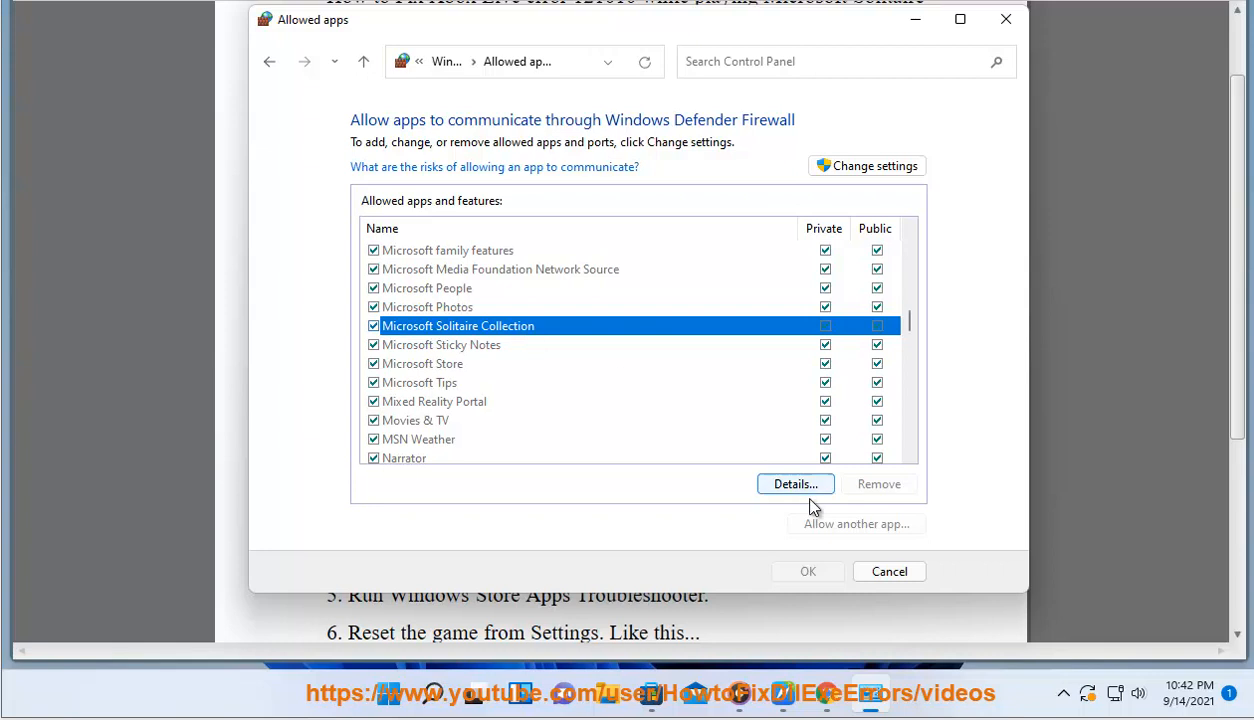
mouse_move(833, 167)
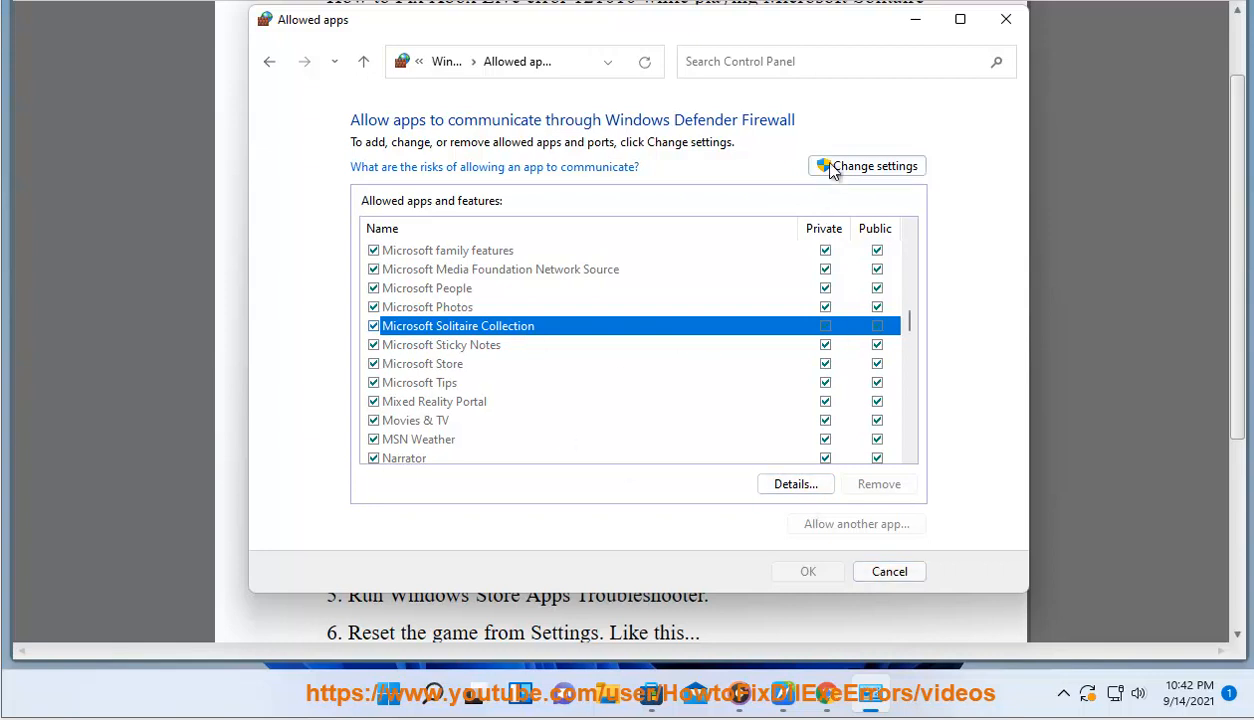
click(795, 484)
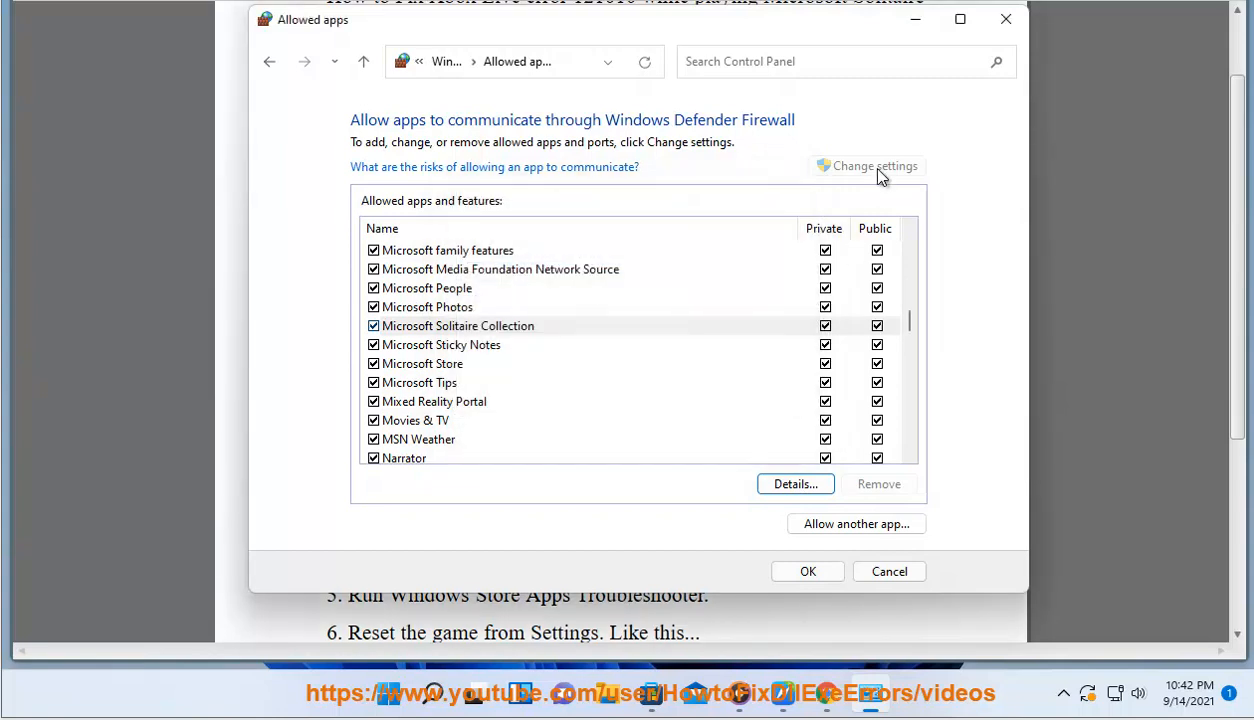
mouse_move(890, 253)
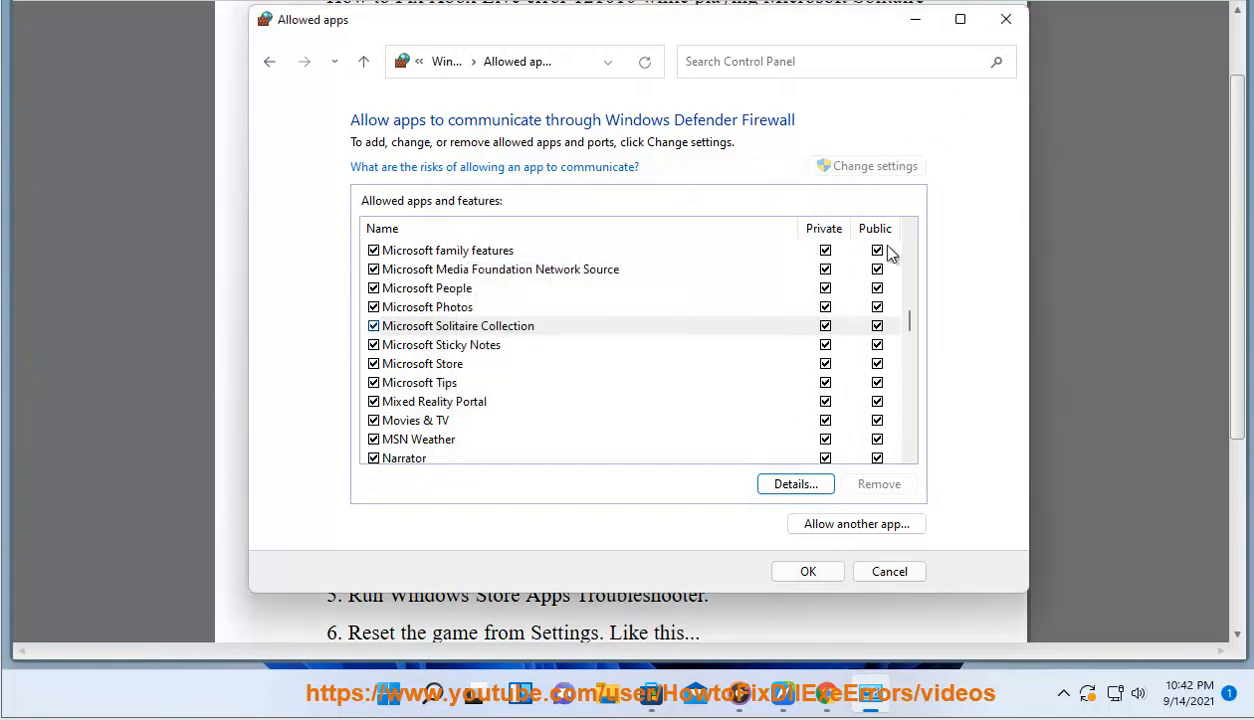
mouse_move(889, 571)
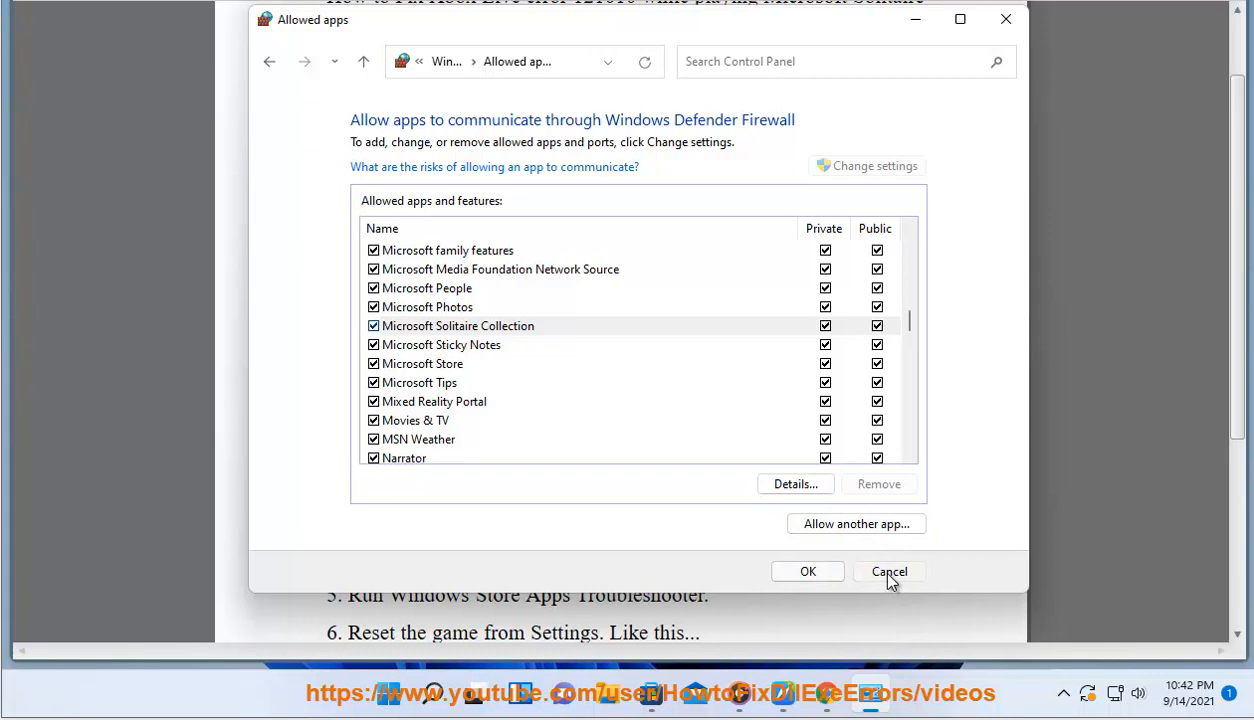
click(888, 571)
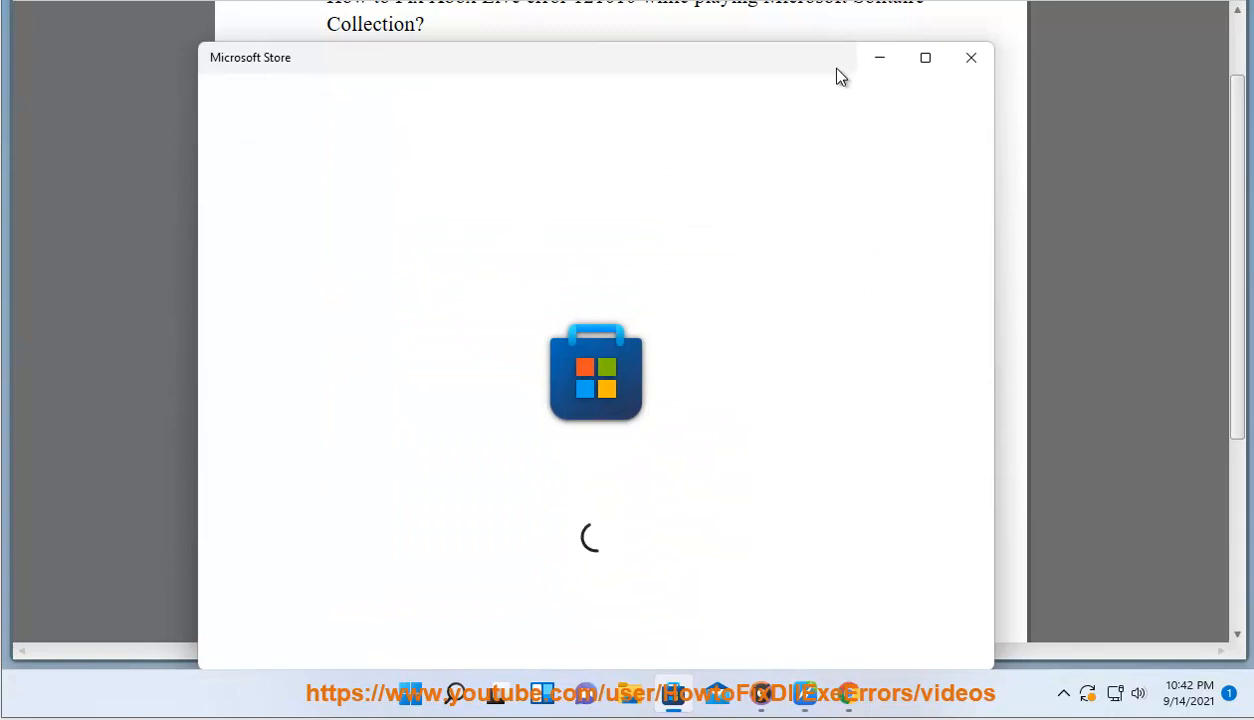
Open the account profile menu from Microsoft Store's Home page
click(969, 57)
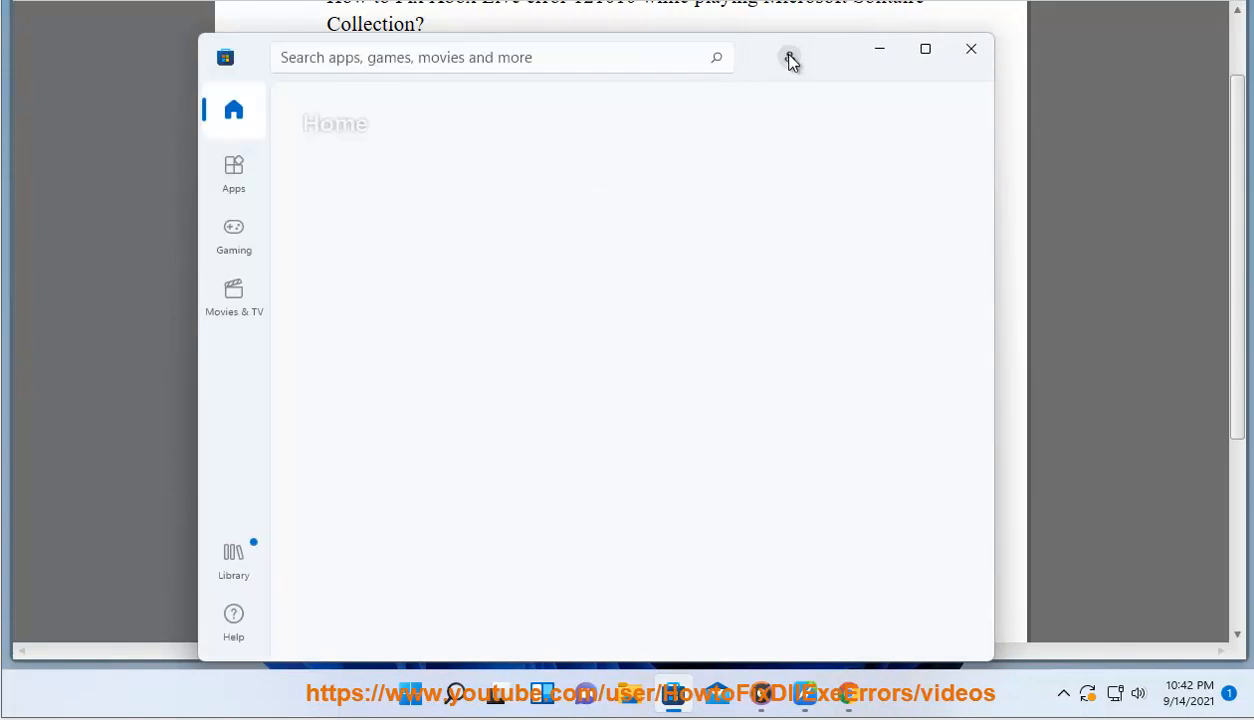
click(789, 57)
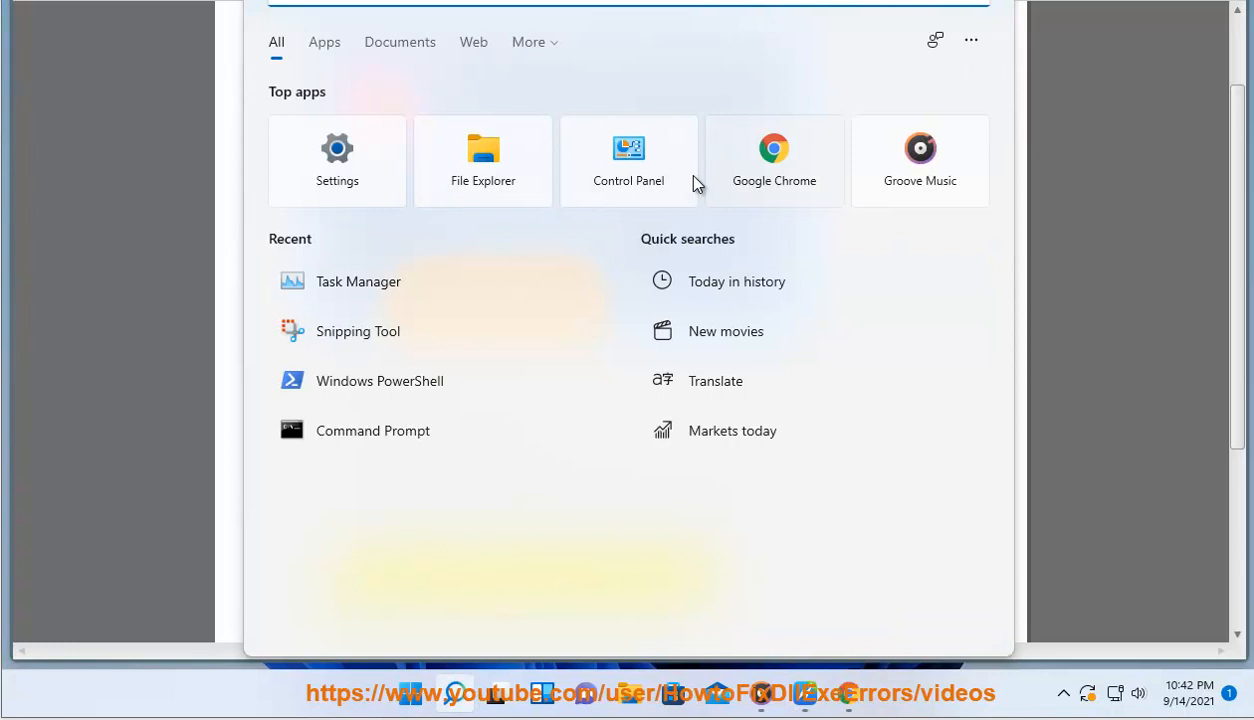
Start the Windows Store Apps troubleshooter from Control Panel Troubleshooting, then close Control Panel
click(628, 160)
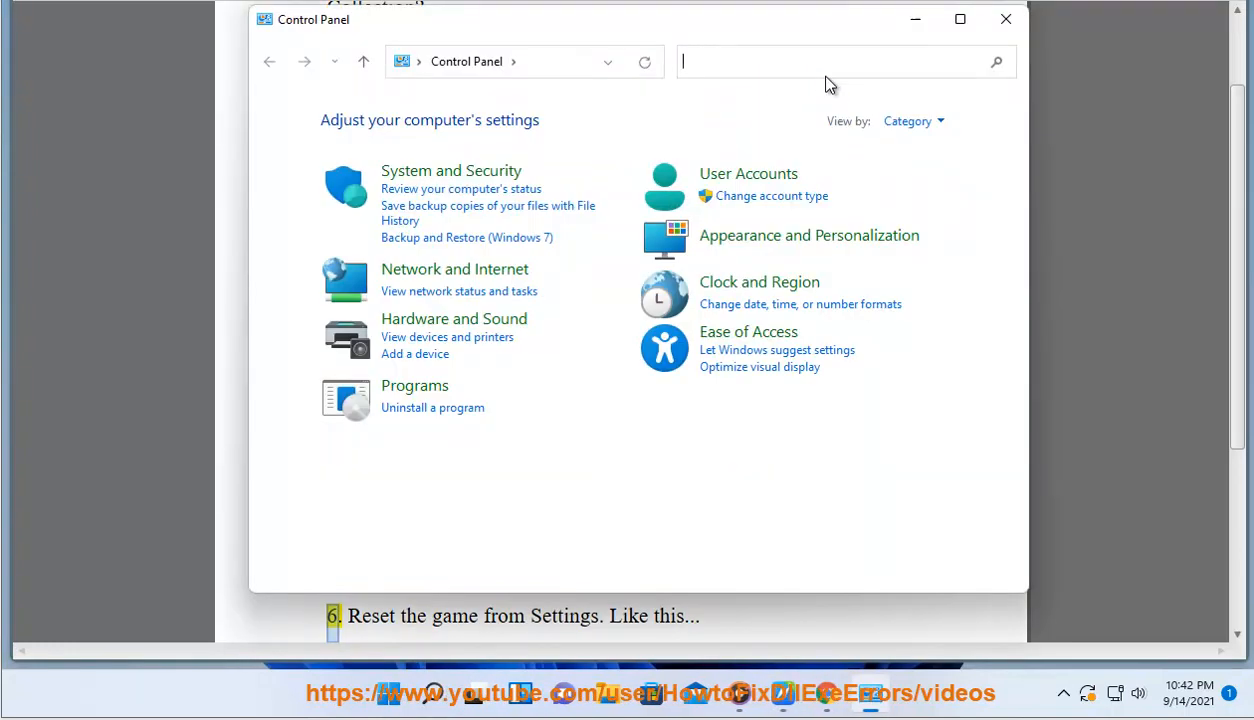
text(TR)
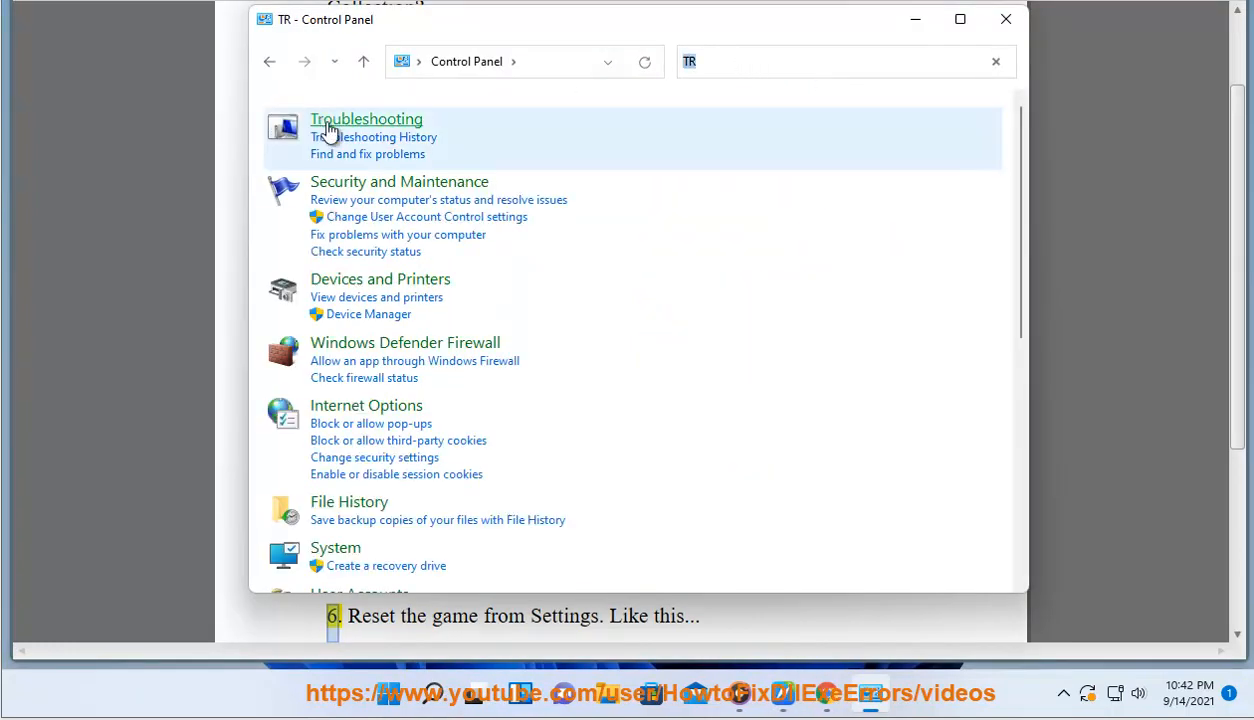
click(366, 118)
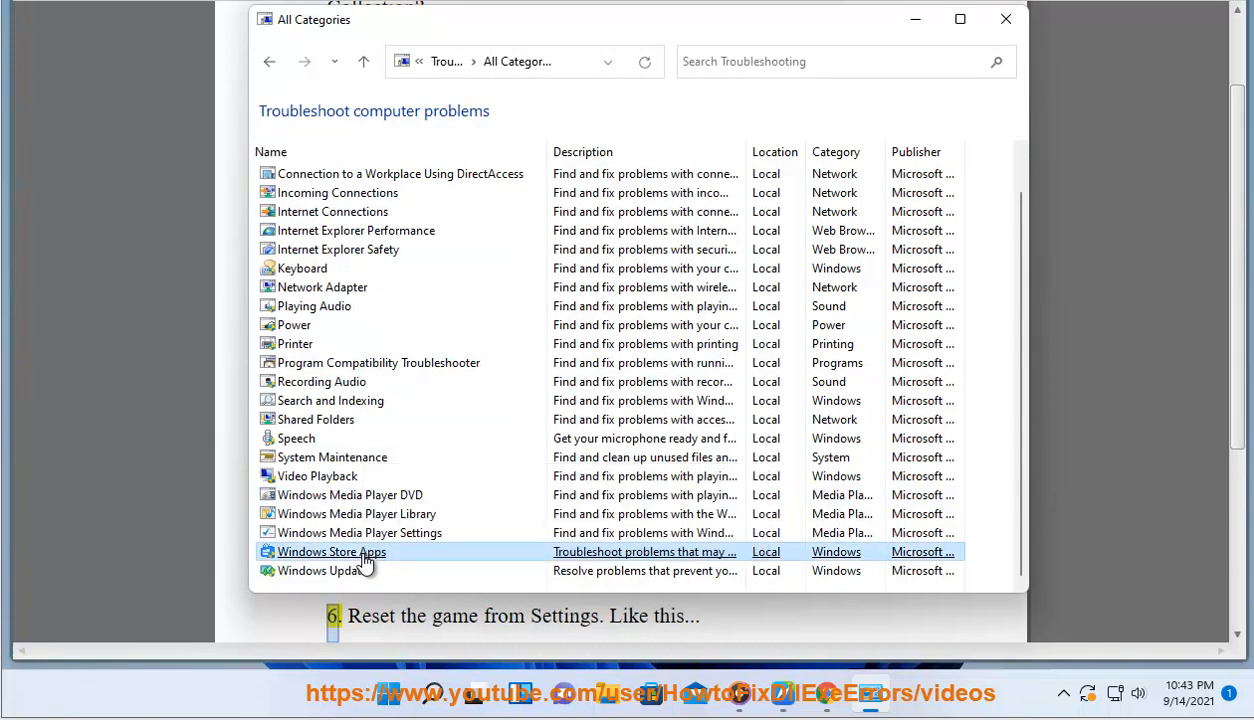
double_click(328, 551)
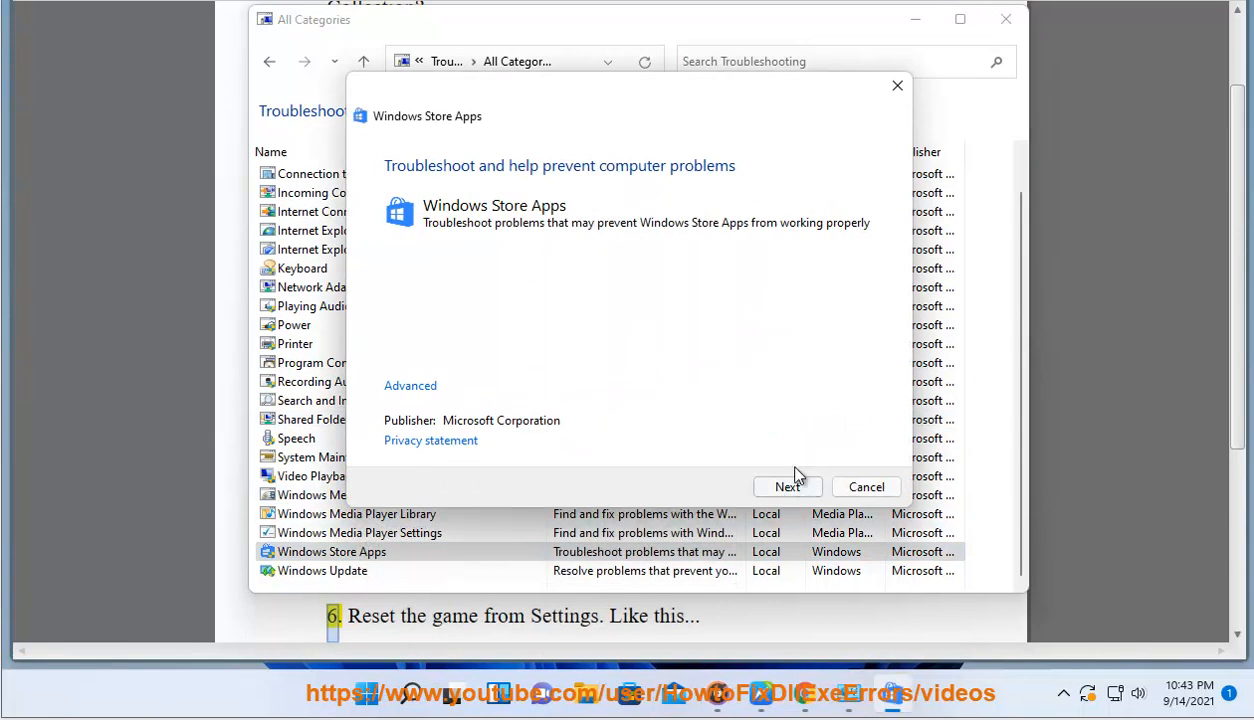
click(865, 486)
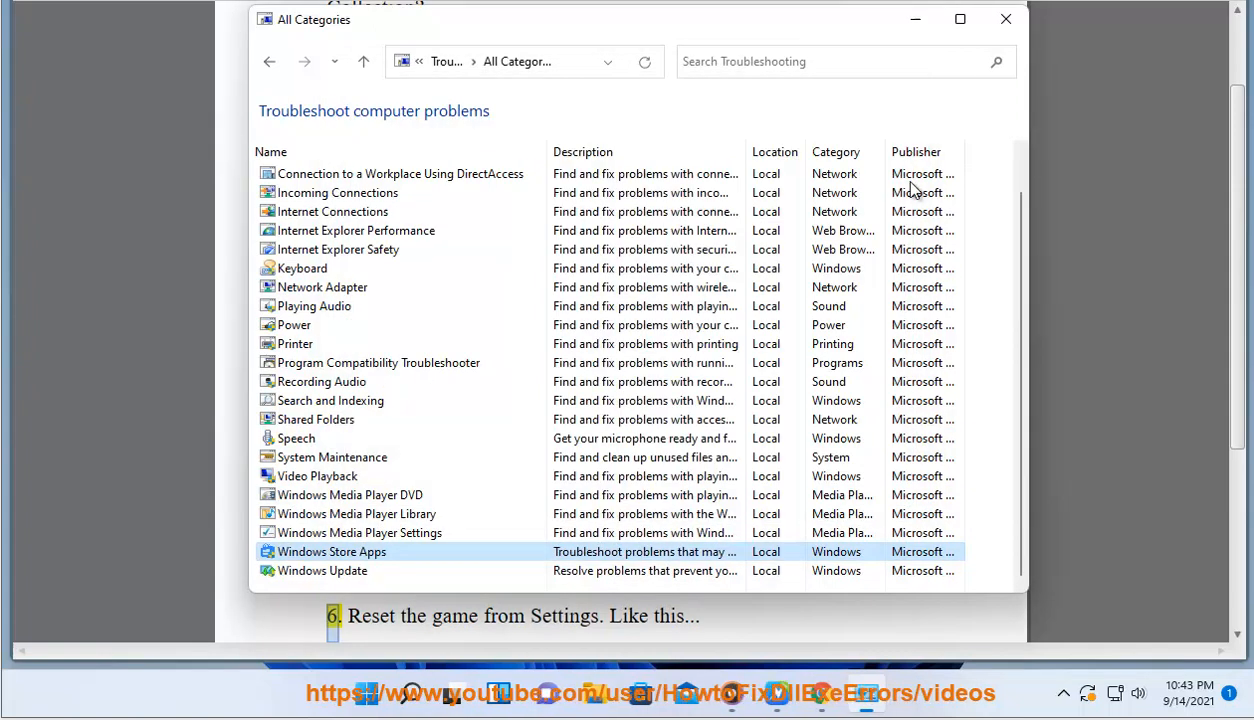
click(1005, 18)
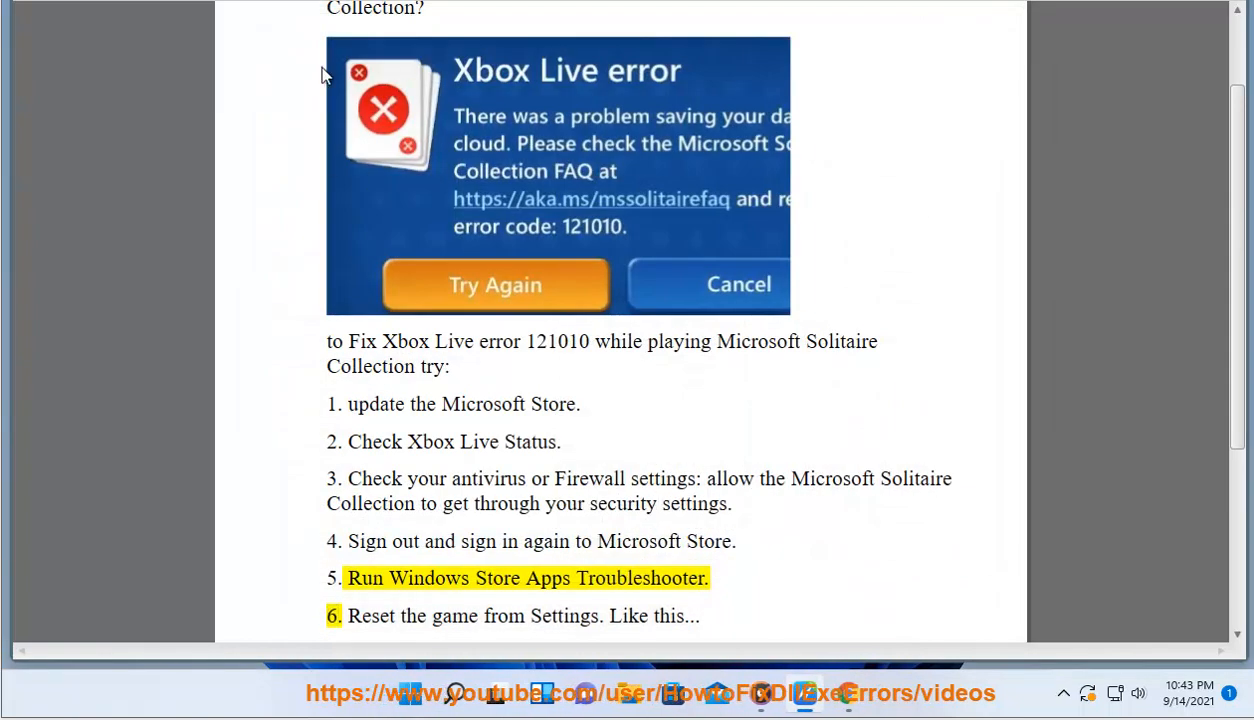